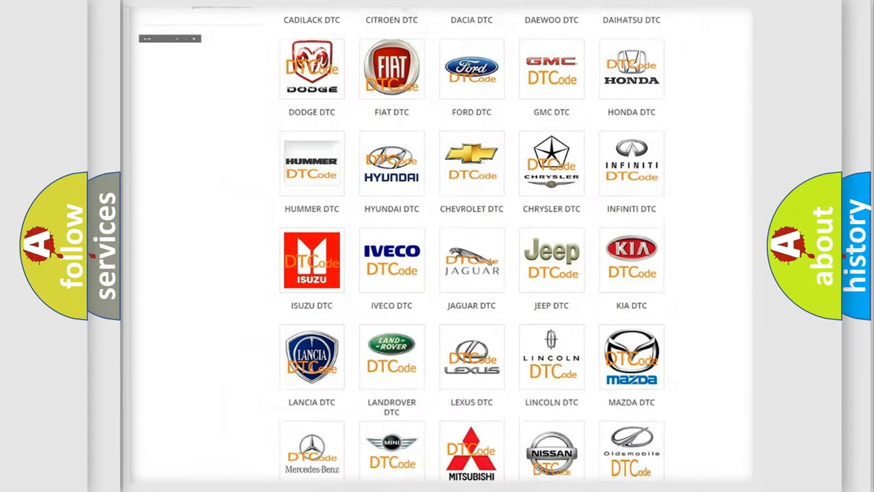
Scroll the DTC brand logo grid and open the HONDA DTC code list page.
{"action": "scroll", "scroll_direction": "up", "scroll_amount": 3}
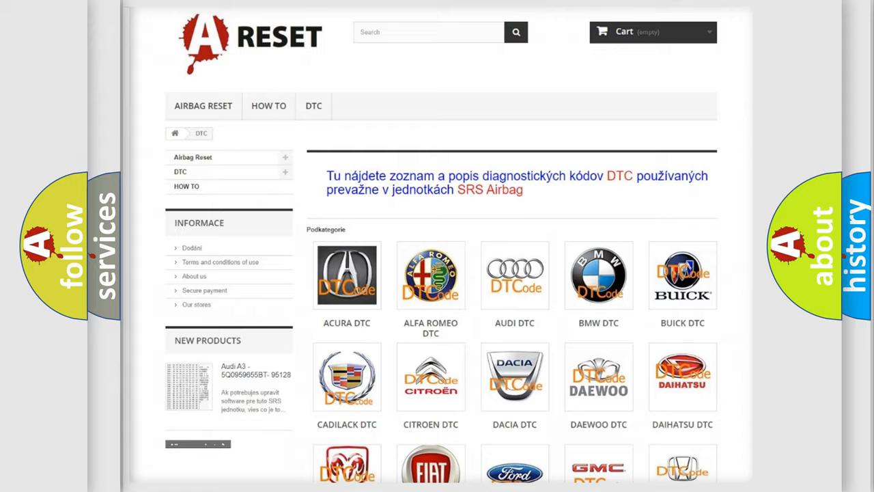
{"action": "scroll", "scroll_direction": "down", "scroll_amount": 3}
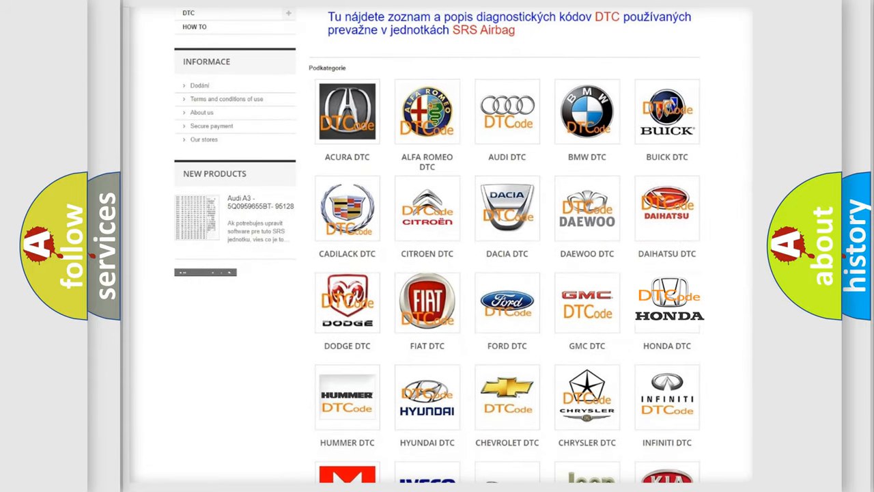
{"action": "left_click", "coordinate": [667, 301]}
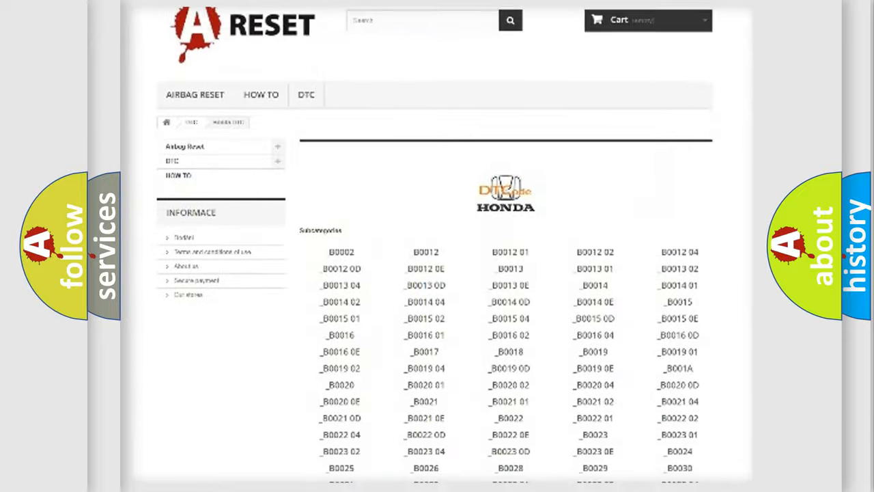